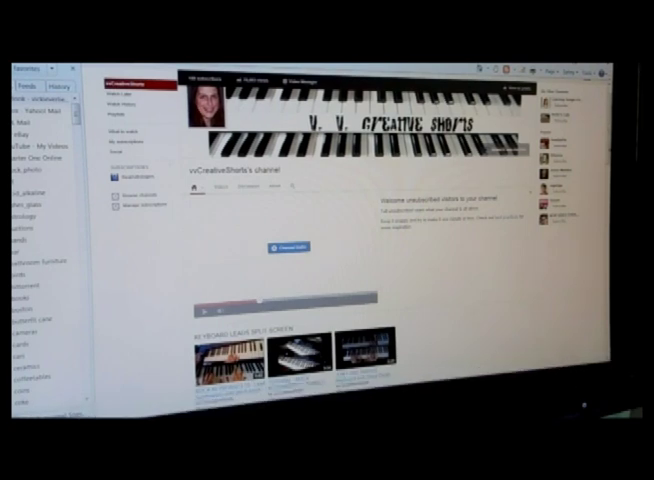
# Scroll down the channel page to reveal the playlist rows of video thumbnails.
pyautogui.scroll(-3)
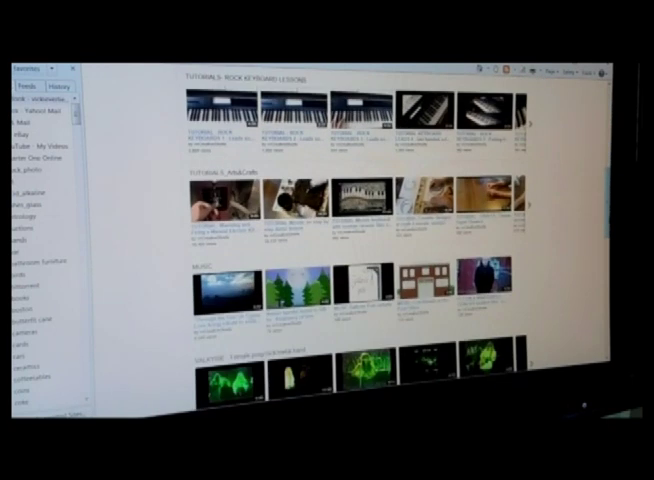
# Scroll to the final playlist rows at the bottom of the channel layout, just above the footer.
pyautogui.scroll(-3)
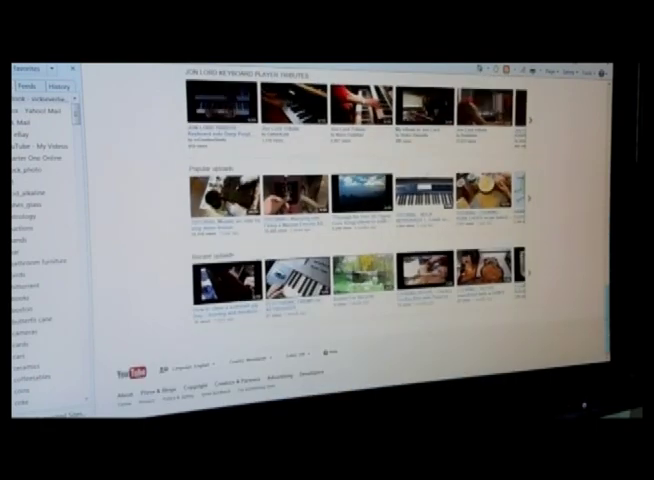
pyautogui.scroll(-3)
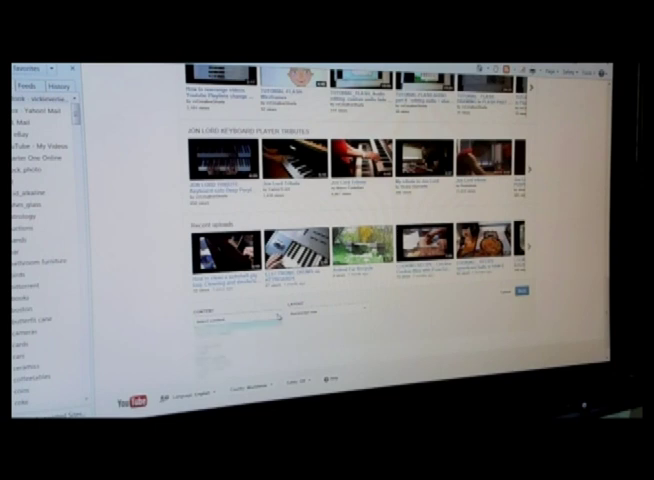
# Add the Popular uploads section and move it one position above the former last row.
pyautogui.click(234, 318)
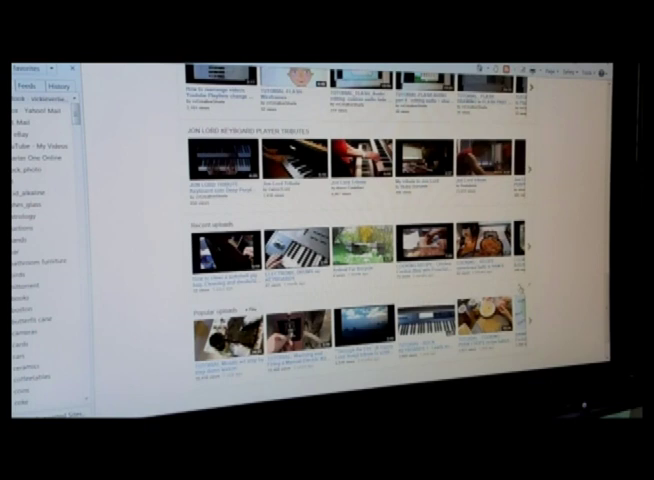
pyautogui.scroll(-3)
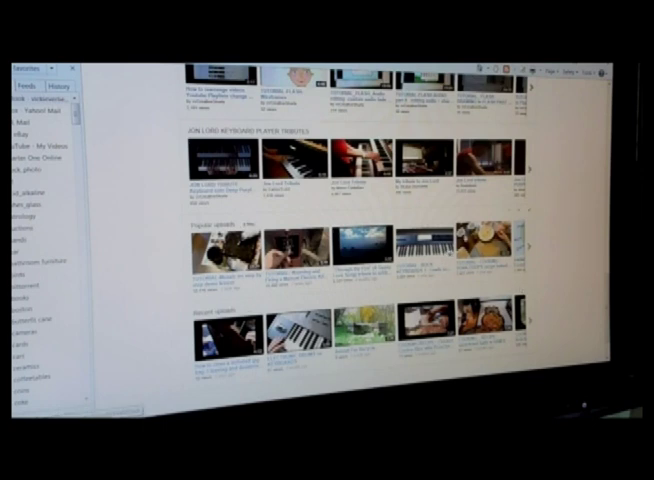